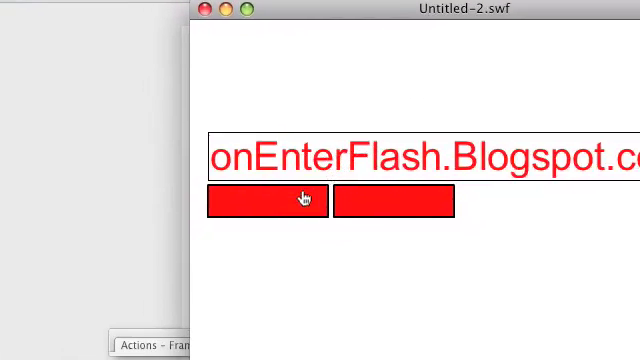
Step: Press both red buttons in the preview to watch the text field change
{"action": "left_click", "coordinate": [275, 200]}
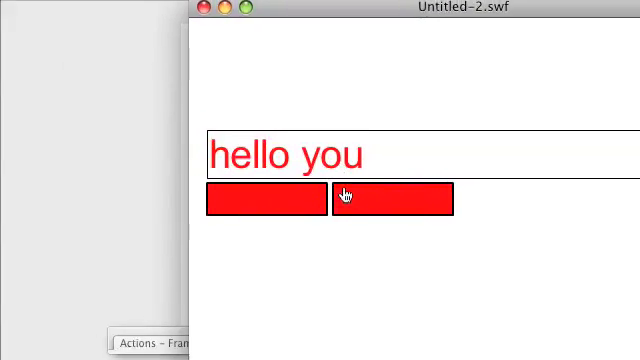
{"action": "left_click", "coordinate": [265, 197]}
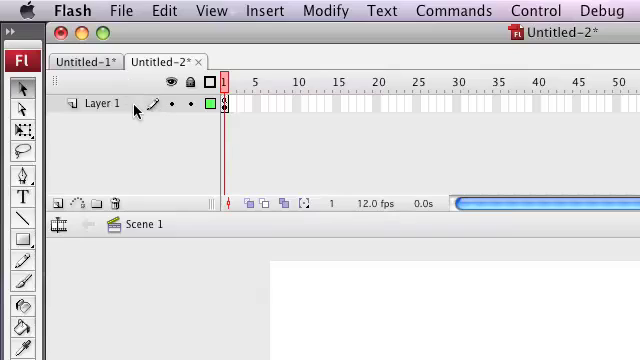
Step: In Untitled-1, insert a new layer and rename Layer 1 to 'stuff'
{"action": "left_click", "coordinate": [86, 61]}
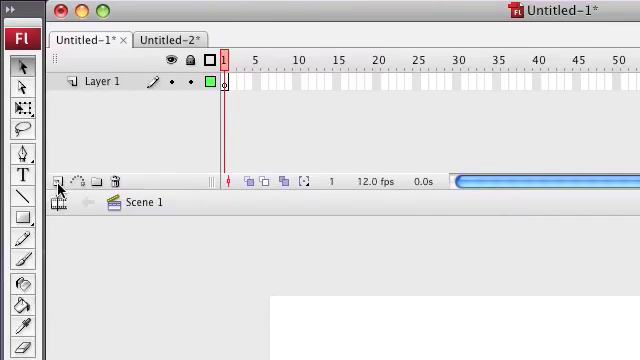
{"action": "left_click", "coordinate": [59, 182]}
{"action": "type", "text": "as2"}
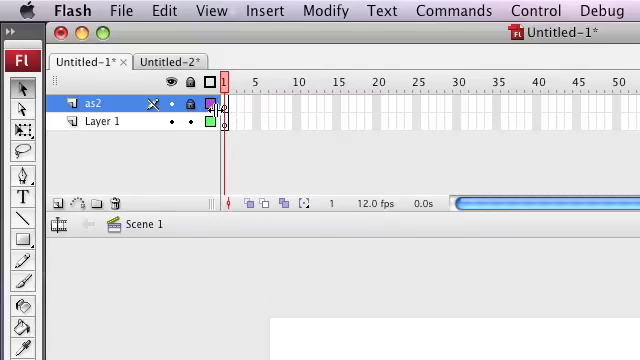
{"action": "left_click", "coordinate": [102, 121]}
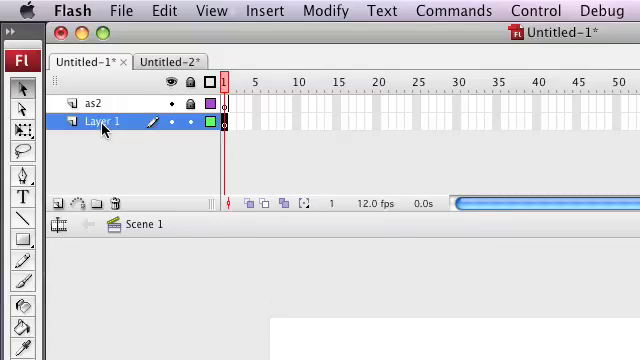
{"action": "double_click", "coordinate": [102, 123]}
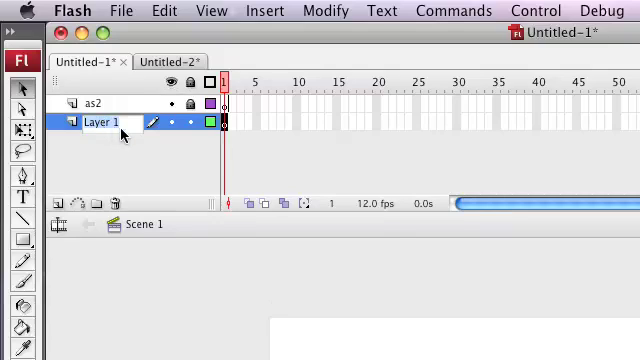
{"action": "type", "text": "stuff"}
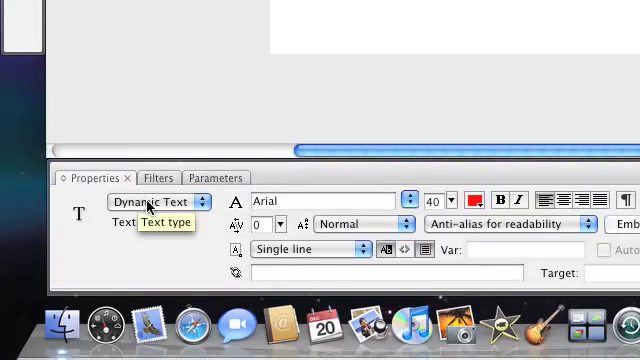
Step: Set the text type to Dynamic Text and drag out a text box on the stage
{"action": "left_click", "coordinate": [155, 201]}
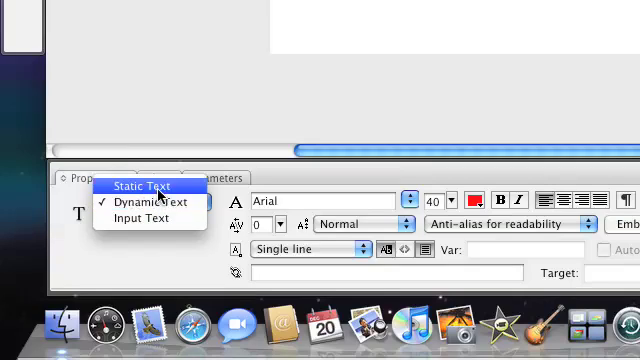
{"action": "left_click", "coordinate": [147, 202]}
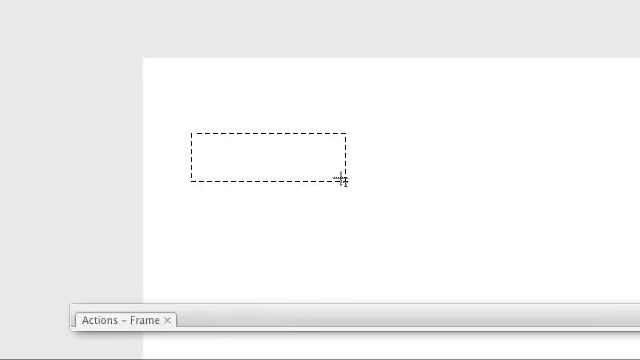
{"action": "left_click_drag", "start_coordinate": [193, 132], "coordinate": [349, 182]}
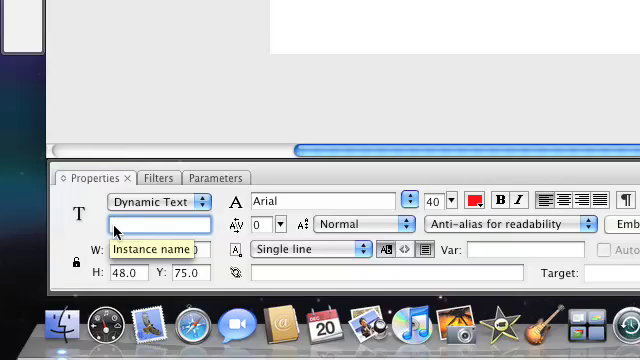
Step: Enter 'distxt' in the text field's Instance name box
{"action": "type", "text": "distx"}
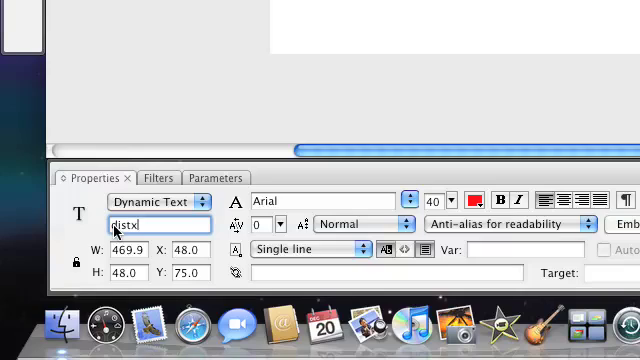
{"action": "type", "text": "t"}
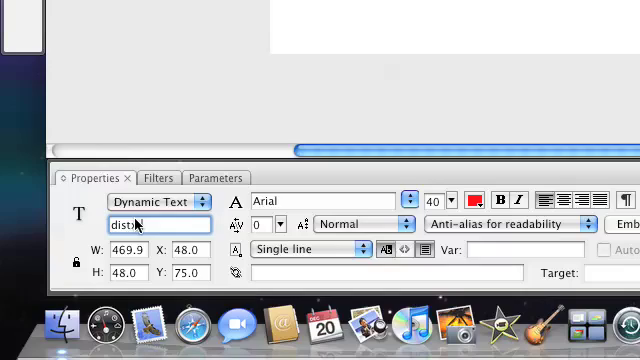
{"action": "type", "text": "t"}
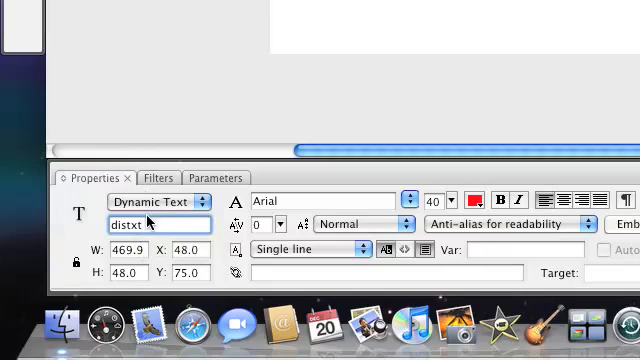
{"action": "mouse_move", "coordinate": [190, 203]}
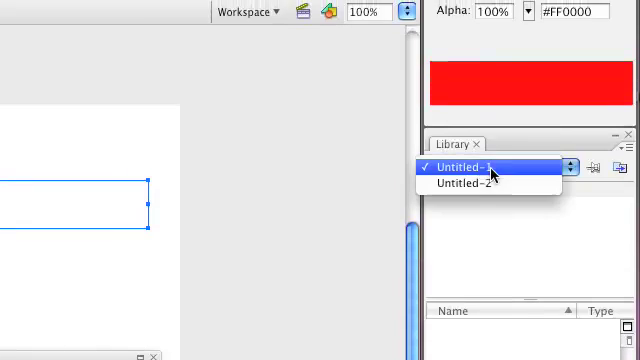
Step: Show the other document's library and place the red btn buttons below the text field
{"action": "left_click", "coordinate": [470, 191]}
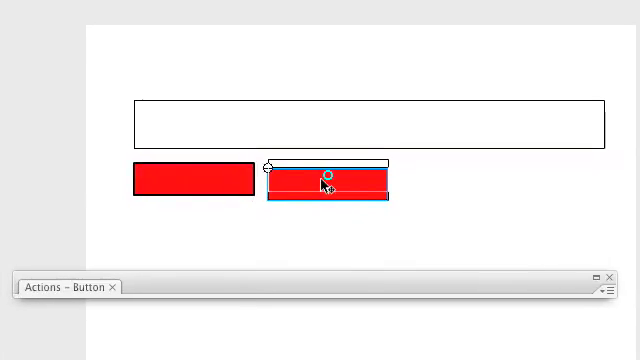
{"action": "left_click", "coordinate": [327, 185]}
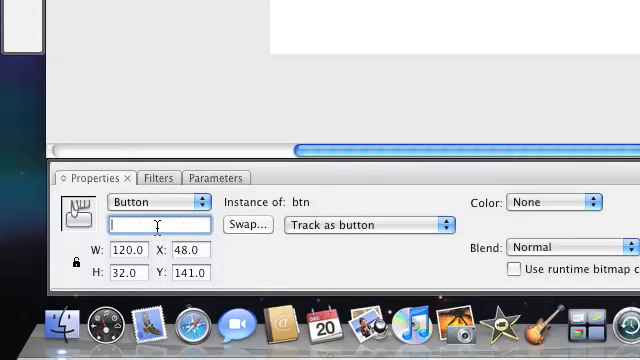
Step: Type instance names 'btn1' and 'btn2' for the two red buttons
{"action": "type", "text": "b"}
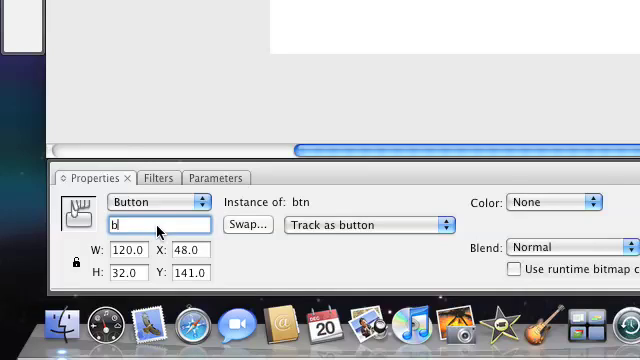
{"action": "type", "text": "tn1"}
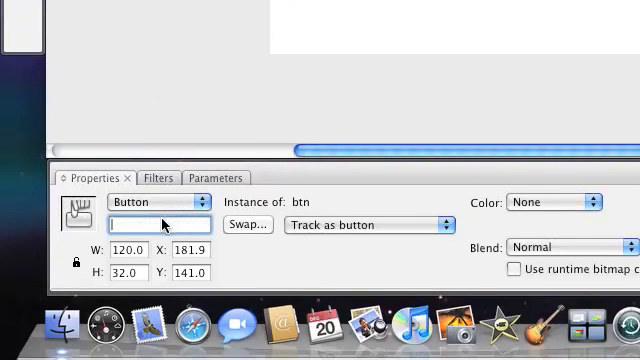
{"action": "type", "text": "btn2"}
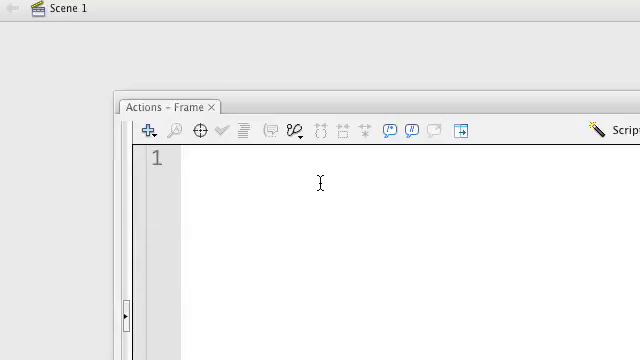
{"action": "left_click", "coordinate": [301, 10]}
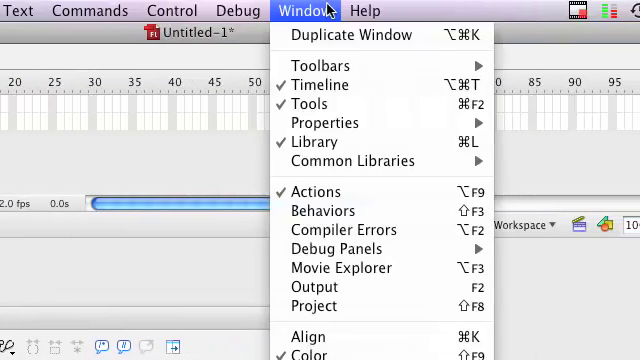
{"action": "mouse_move", "coordinate": [317, 191]}
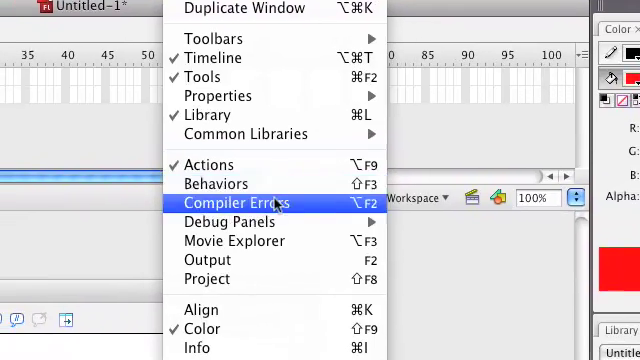
{"action": "left_click", "coordinate": [209, 164]}
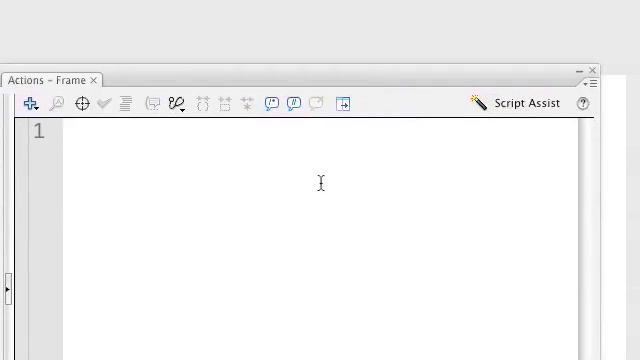
Step: Type distxt.text='onenterflash.Blogspot.com'; as the first line of the frame script
{"action": "type", "text": "diste"}
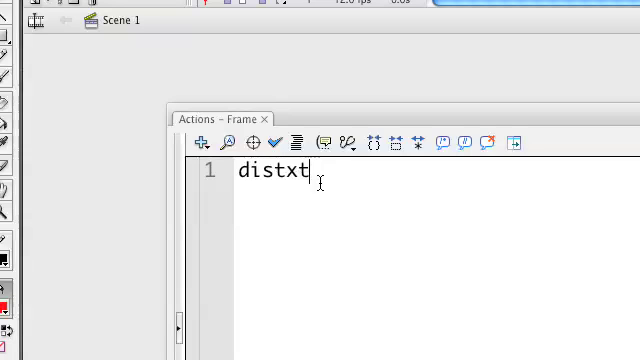
{"action": "type", "text": ".te"}
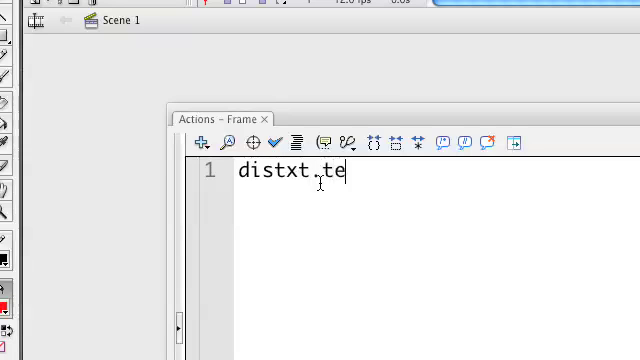
{"action": "type", "text": "xt"}
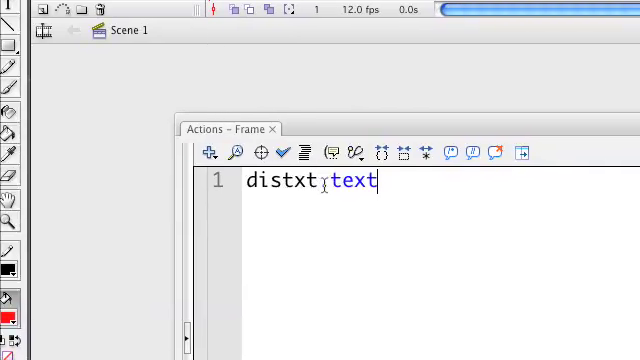
{"action": "type", "text": "."}
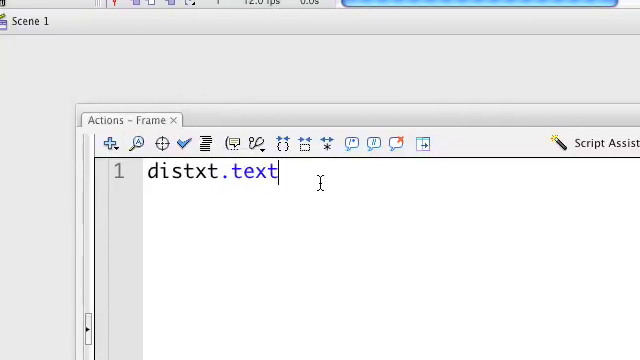
{"action": "type", "text": "="}
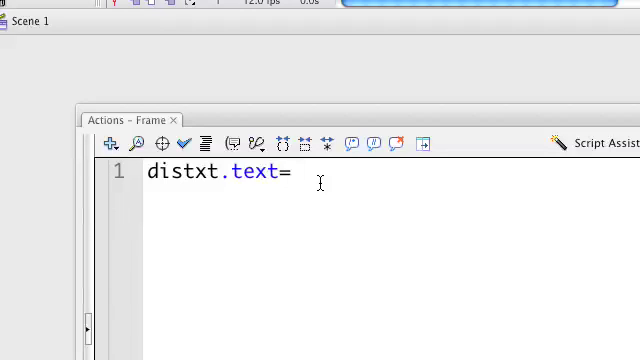
{"action": "type", "text": "'"}
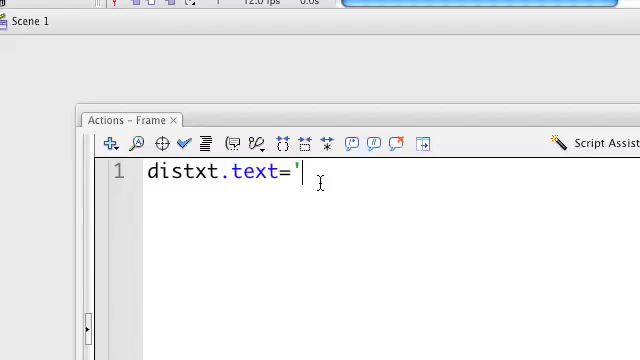
{"action": "type", "text": "on"}
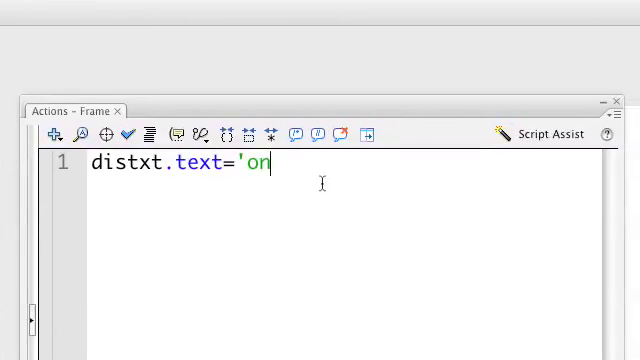
{"action": "type", "text": "nte"}
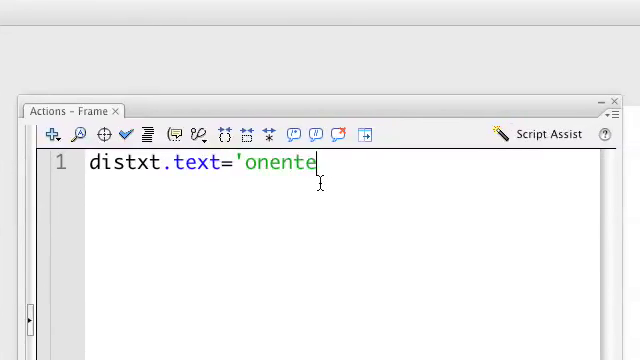
{"action": "type", "text": "rflas"}
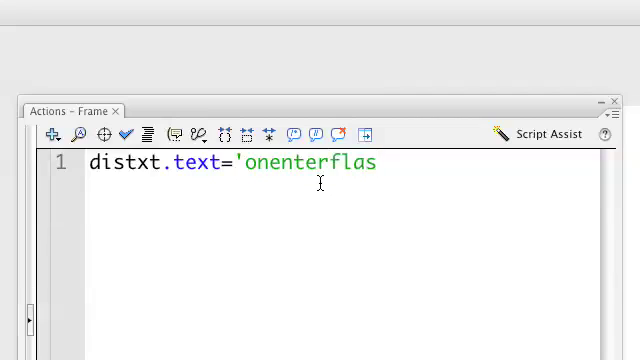
{"action": "type", "text": "h"}
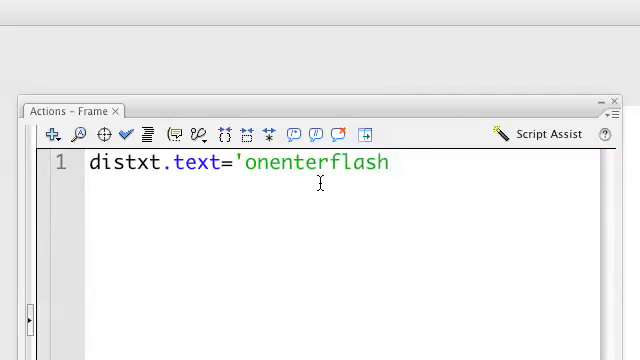
{"action": "type", "text": ".B"}
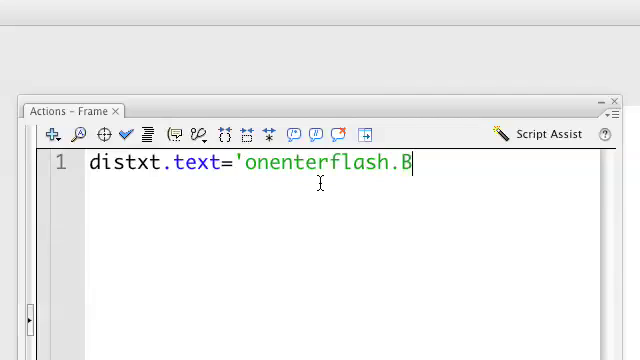
{"action": "type", "text": "log"}
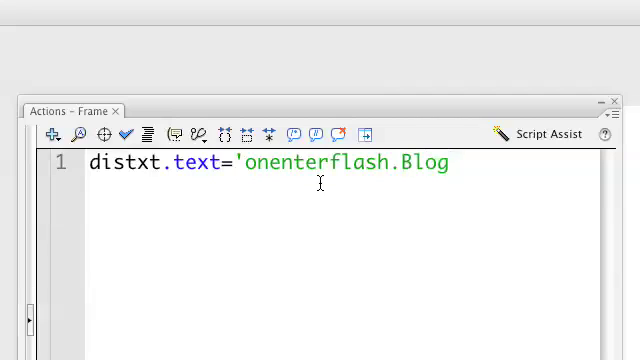
{"action": "type", "text": "spot"}
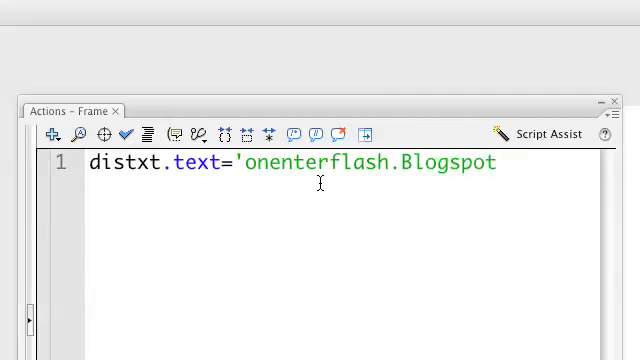
{"action": "type", "text": ".com"}
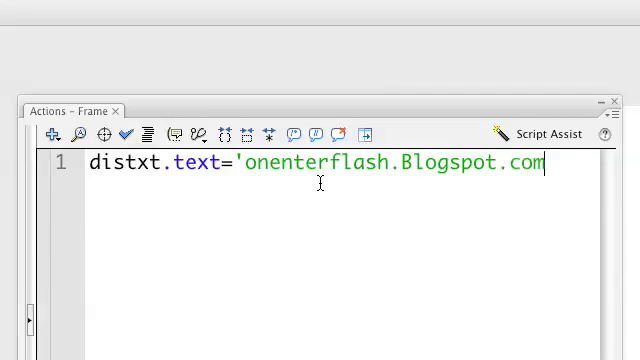
{"action": "type", "text": "';"}
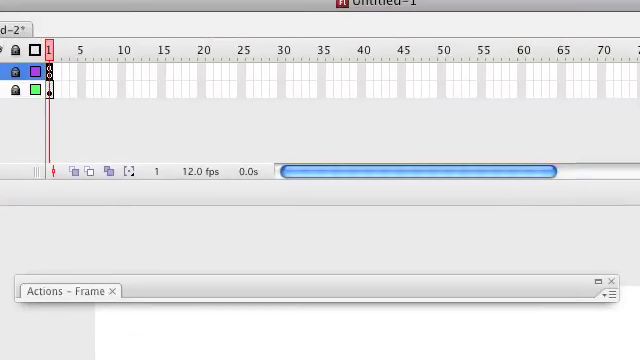
Step: Run Control > Test Movie to check the starting blog address text
{"action": "left_click", "coordinate": [290, 11]}
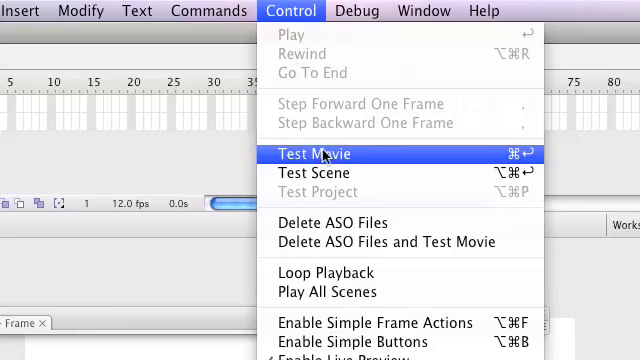
{"action": "left_click", "coordinate": [313, 153]}
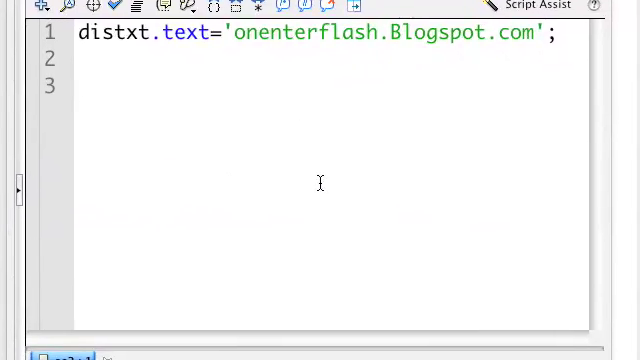
Step: Type btn1.onPress=function(){} on line 3 of the frame script
{"action": "type", "text": "b"}
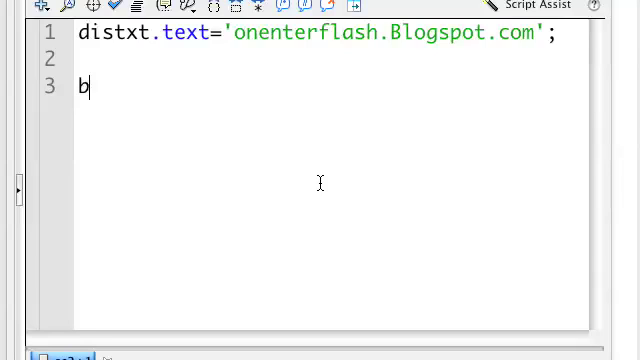
{"action": "type", "text": "tn1"}
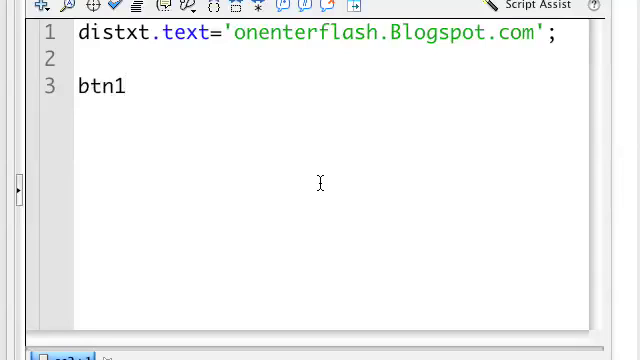
{"action": "type", "text": "."}
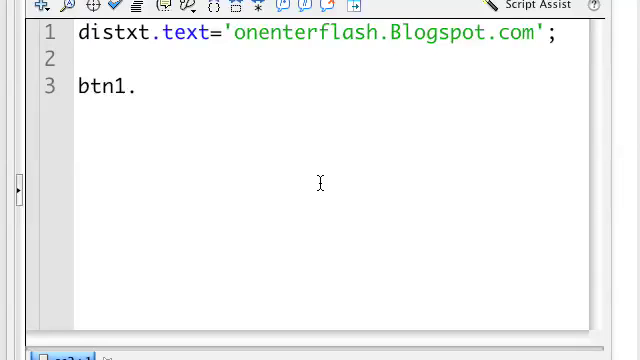
{"action": "left_click", "coordinate": [135, 86]}
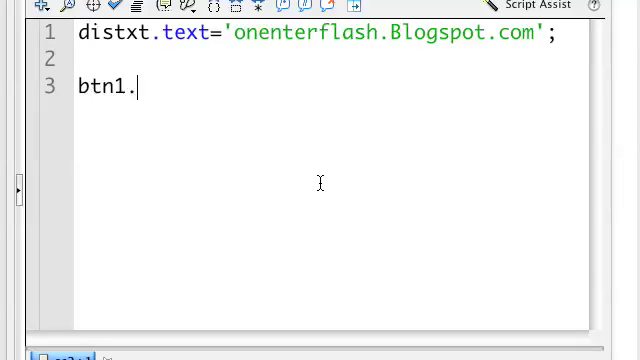
{"action": "type", "text": "onP"}
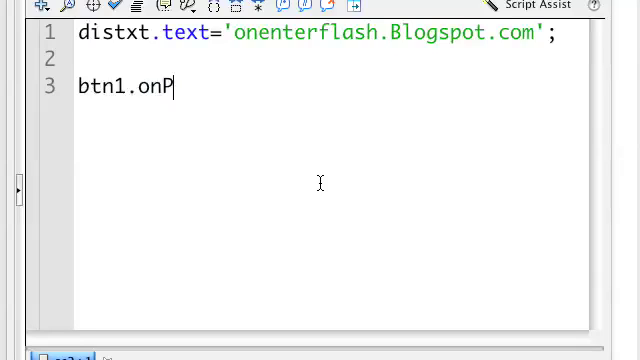
{"action": "type", "text": "ress"}
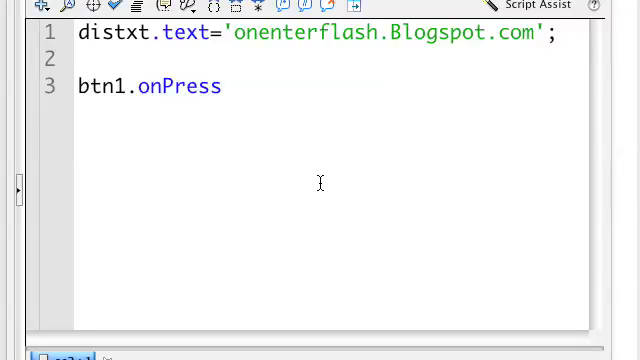
{"action": "type", "text": "="}
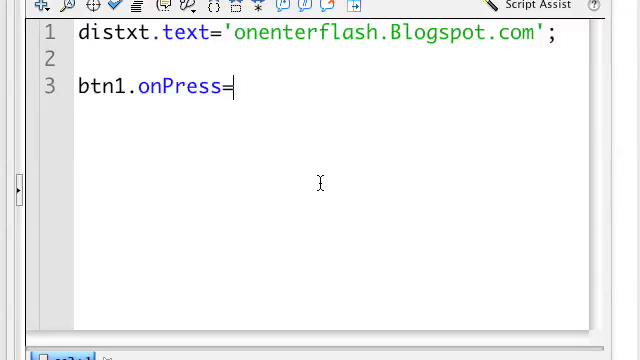
{"action": "type", "text": "func"}
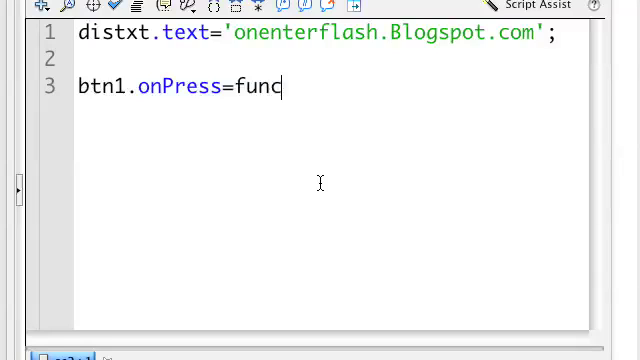
{"action": "type", "text": "tion"}
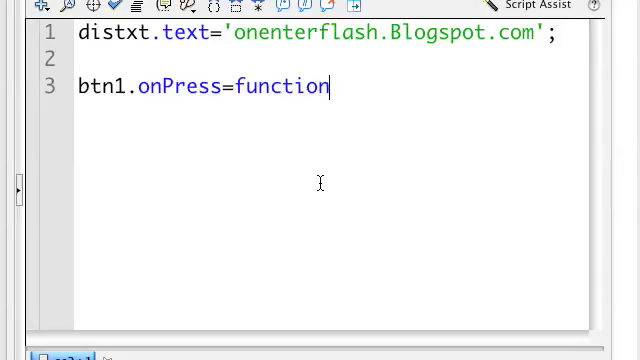
{"action": "type", "text": "()"}
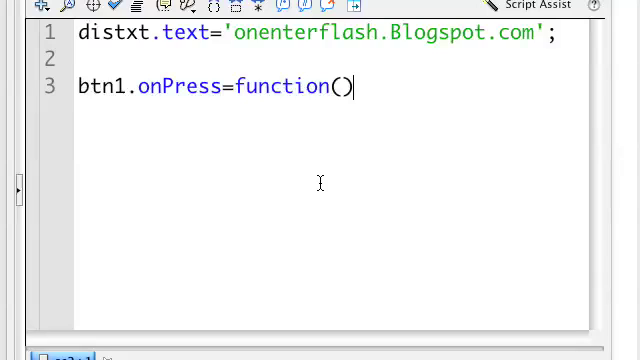
{"action": "type", "text": "{}"}
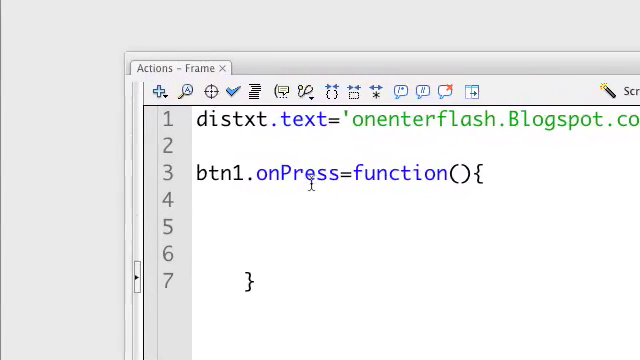
Step: Inside the btn1 function body, write the line setting distxt's text to 'learn free'
{"action": "left_click", "coordinate": [243, 227]}
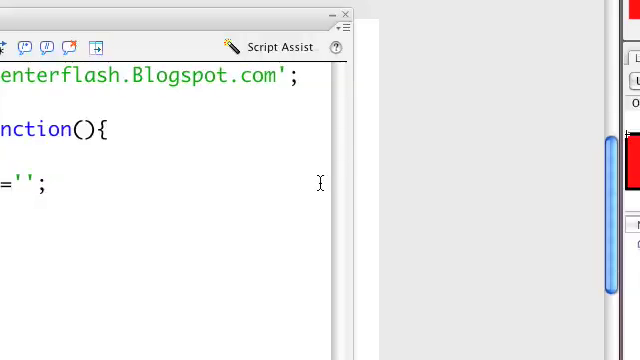
{"action": "type", "text": "les"}
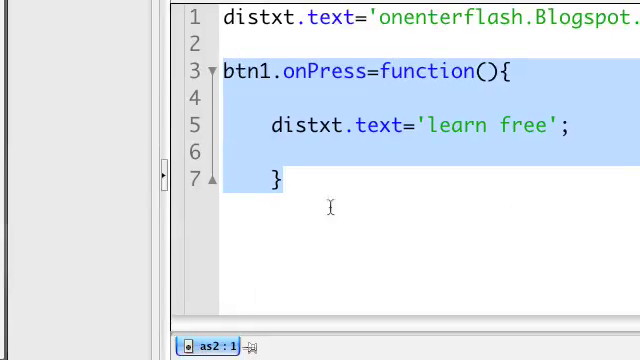
Step: Duplicate the btn1 handler as btn2.onPress setting distxt to 'that is a good idea!'
{"action": "right_click", "coordinate": [330, 210]}
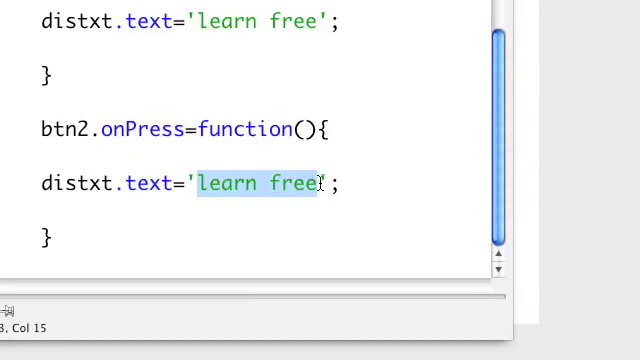
{"action": "type", "text": "that"}
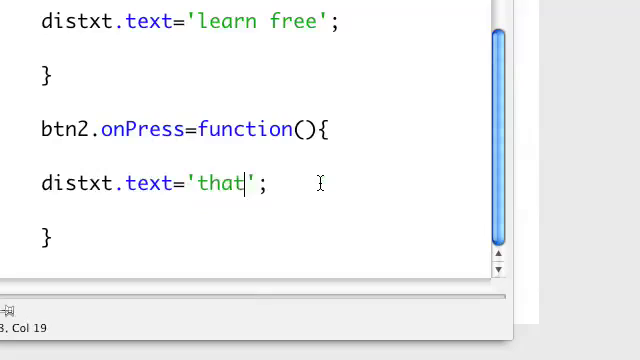
{"action": "type", "text": "is a"}
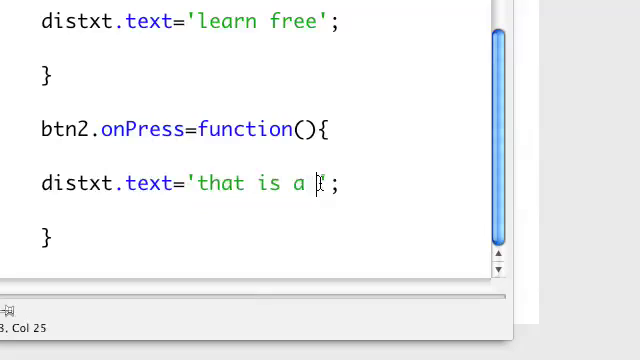
{"action": "type", "text": "good"}
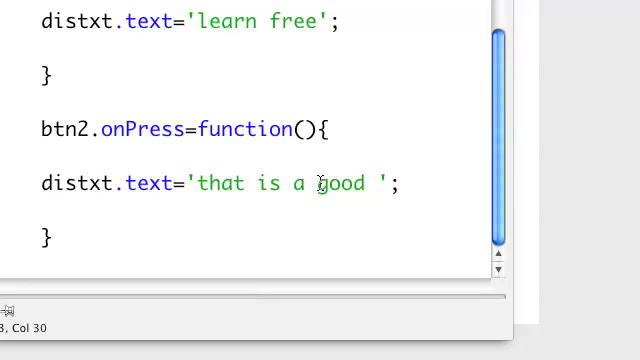
{"action": "type", "text": "idea"}
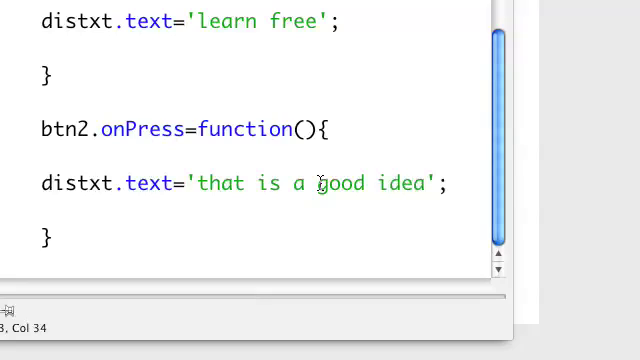
{"action": "type", "text": "!"}
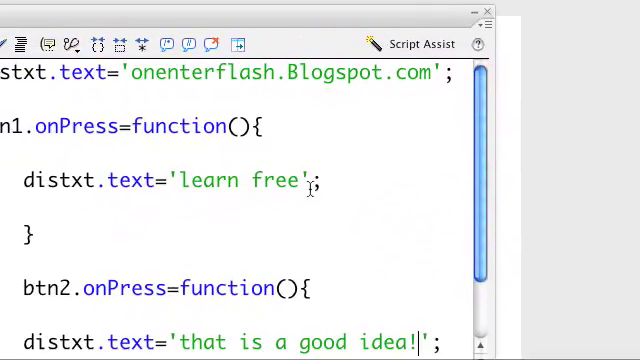
{"action": "scroll", "scroll_direction": "down", "scroll_amount": 3}
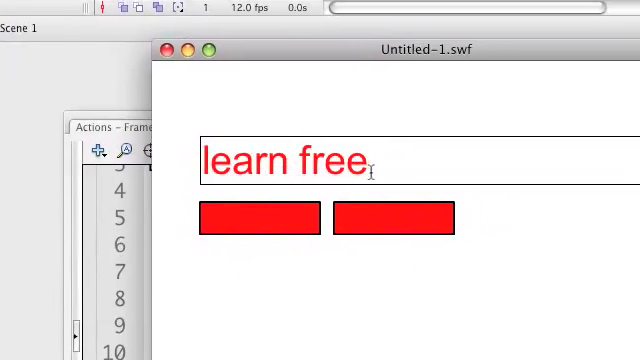
Step: Click the second red button in the test movie to show 'that is a good idea!'
{"action": "left_click", "coordinate": [311, 180]}
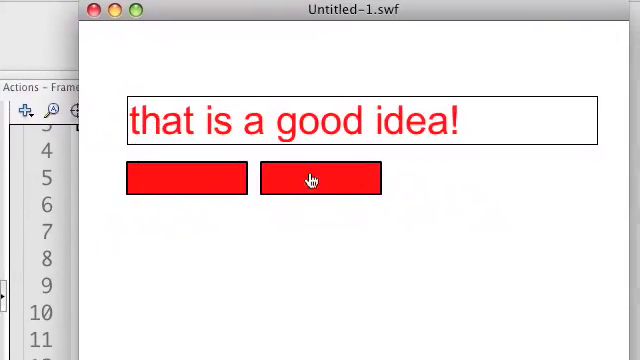